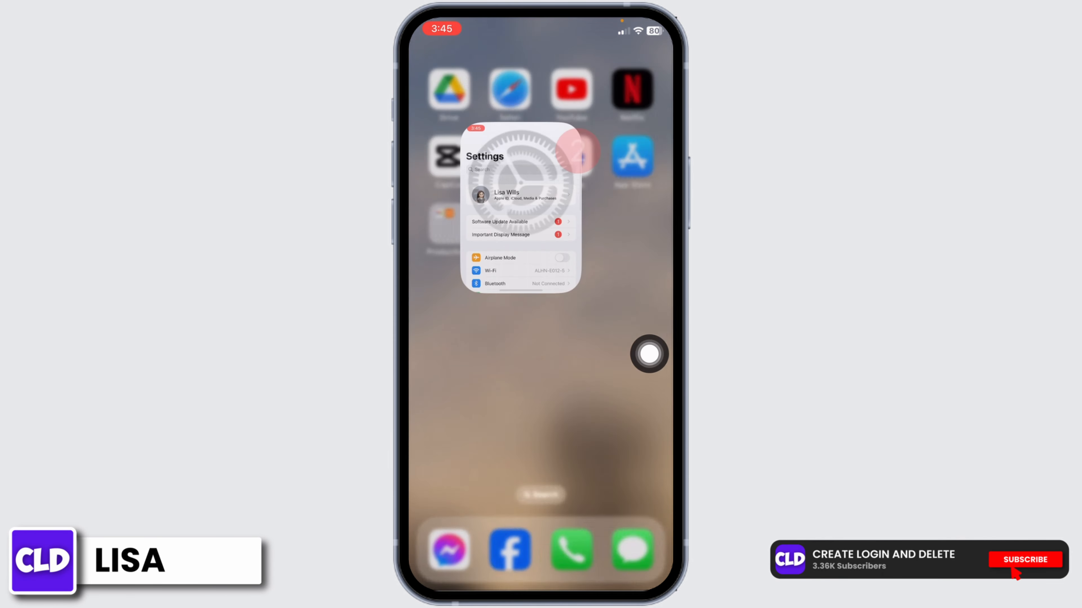
- Confirm Messenger's Photos permission is set to Full Access in Settings
{"action": "left_click", "coordinate": [521, 200]}
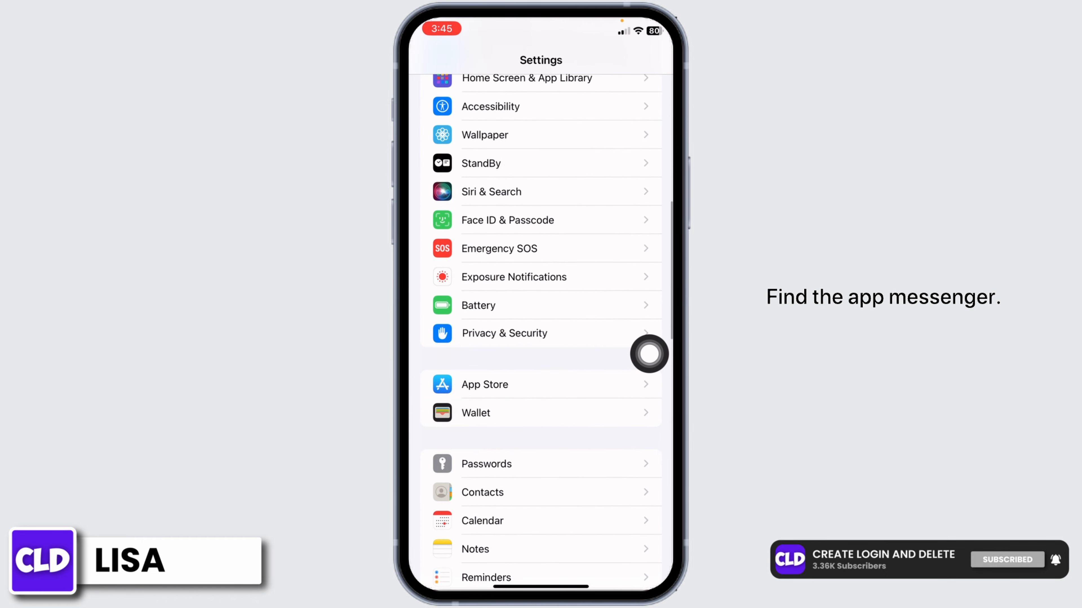
{"action": "scroll", "scroll_direction": "down", "scroll_amount": 3}
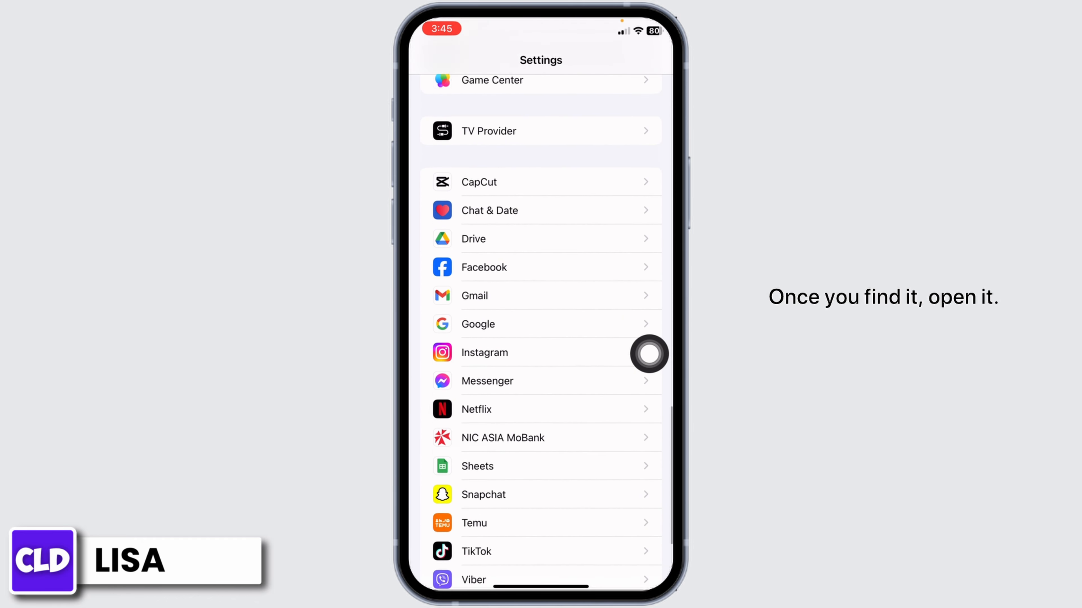
{"action": "left_click", "coordinate": [486, 381]}
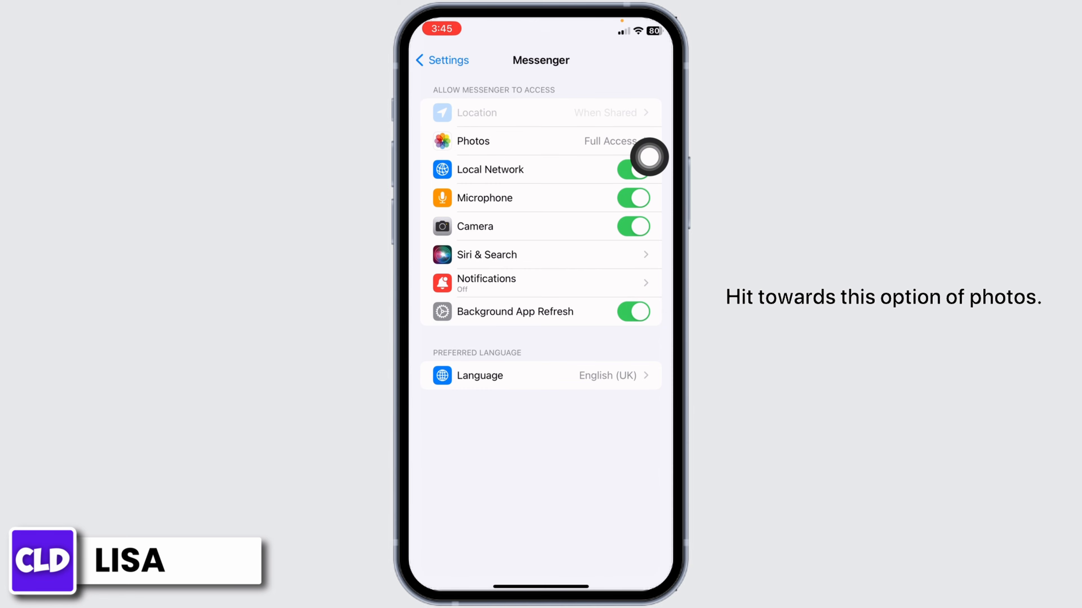
{"action": "left_click", "coordinate": [542, 142]}
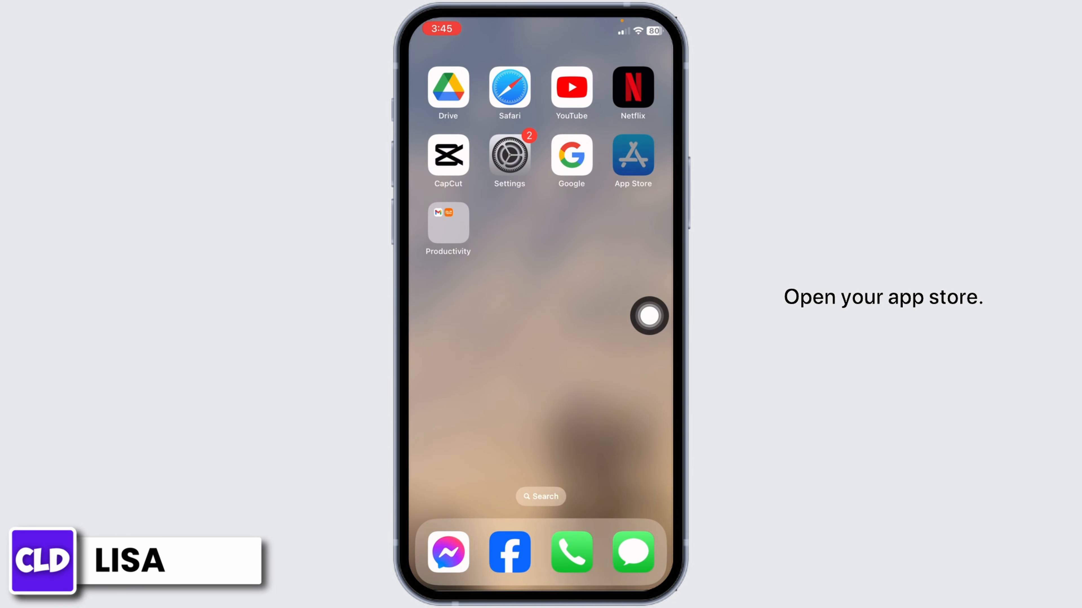
- Search the App Store for 'messenger' to bring up the Messenger app for updating
{"action": "left_click", "coordinate": [631, 156]}
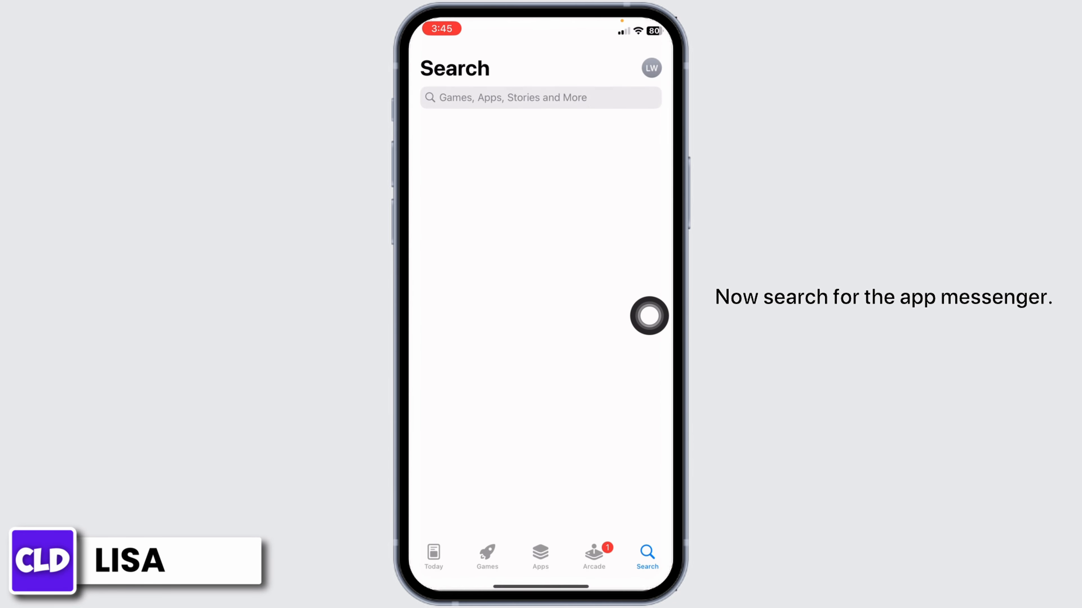
{"action": "type", "text": "messenger"}
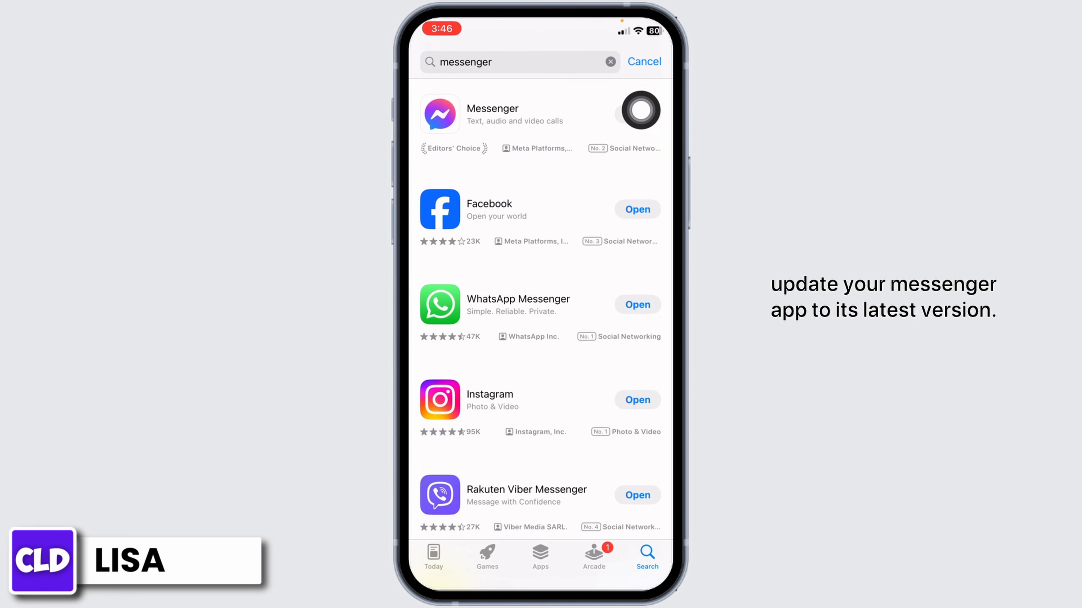
{"action": "mouse_move", "coordinate": [648, 166]}
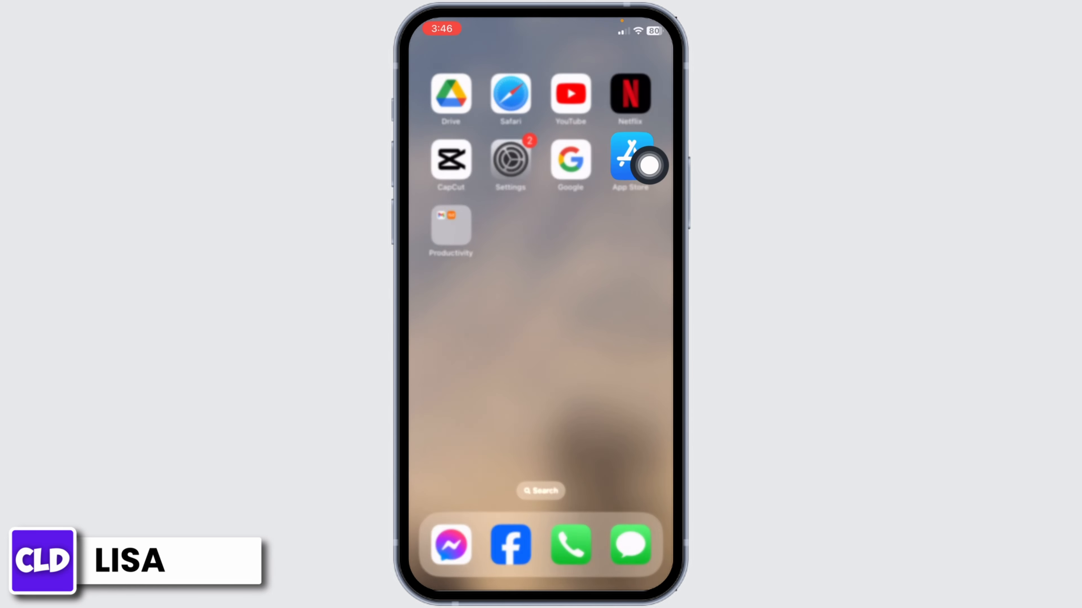
- Reach Messenger's storage detail page via General > iPhone Storage
{"action": "left_click", "coordinate": [510, 159]}
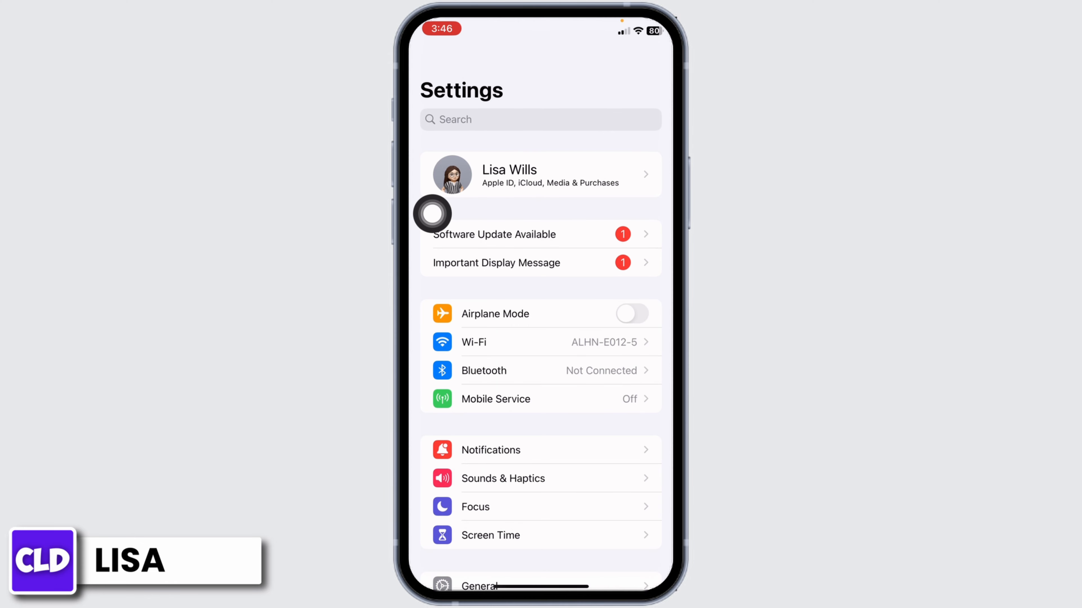
{"action": "scroll", "scroll_direction": "down", "scroll_amount": 3}
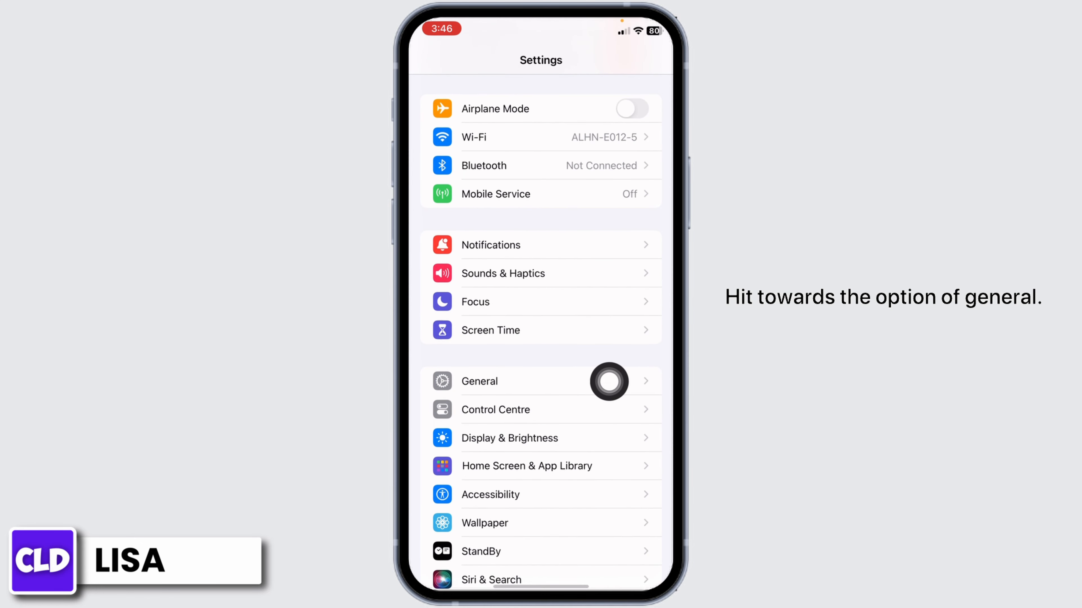
{"action": "left_click", "coordinate": [479, 381]}
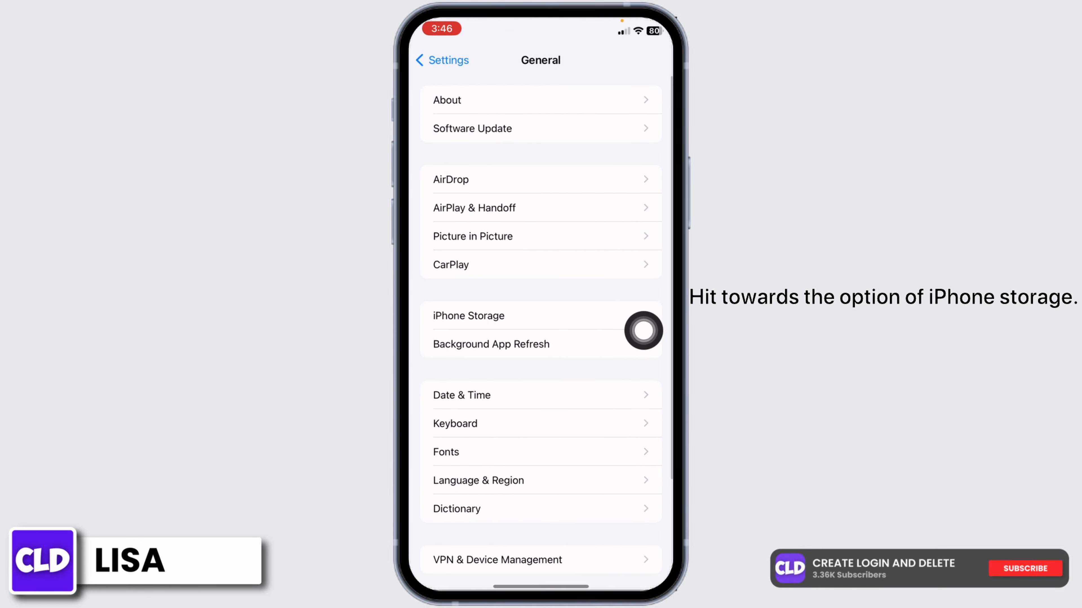
{"action": "left_click", "coordinate": [468, 315]}
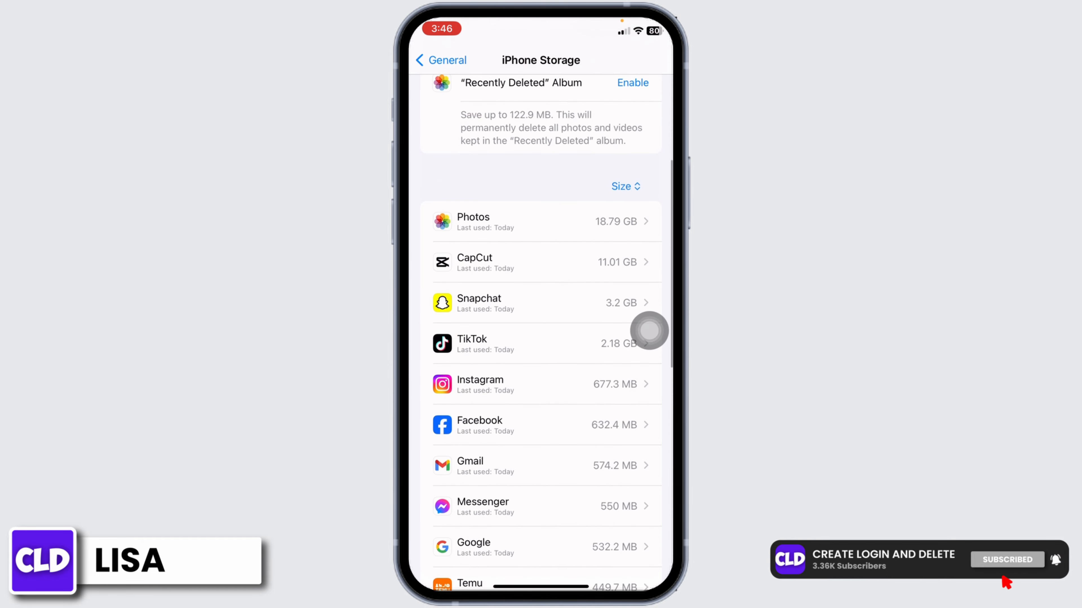
{"action": "scroll", "scroll_direction": "down", "scroll_amount": 3}
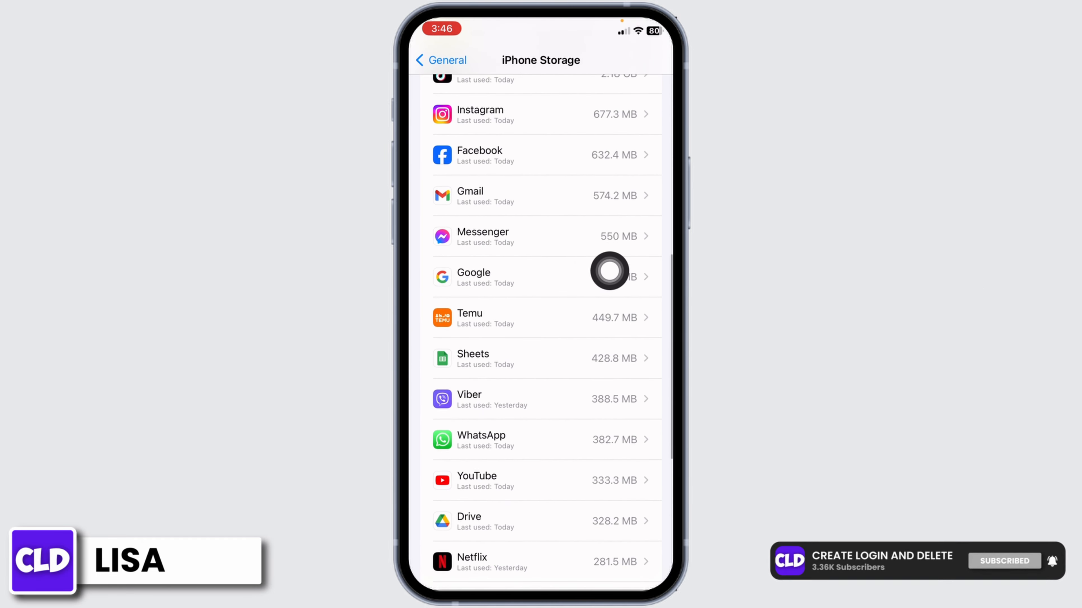
{"action": "left_click", "coordinate": [545, 236]}
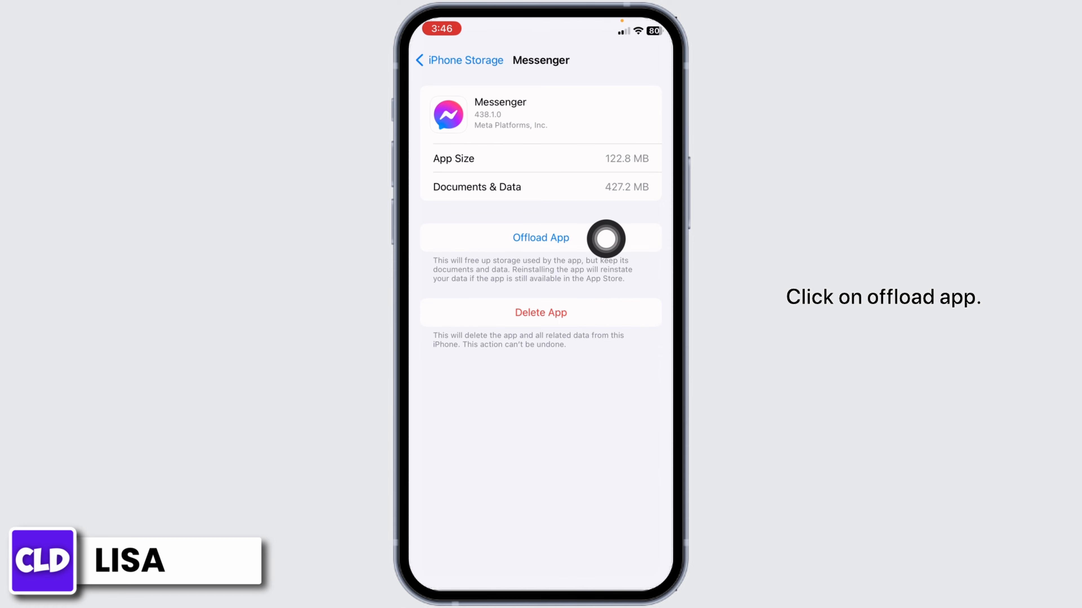
- Offload Messenger keeping its 550 MB of documents and data, then reinstall it
{"action": "left_click", "coordinate": [540, 237]}
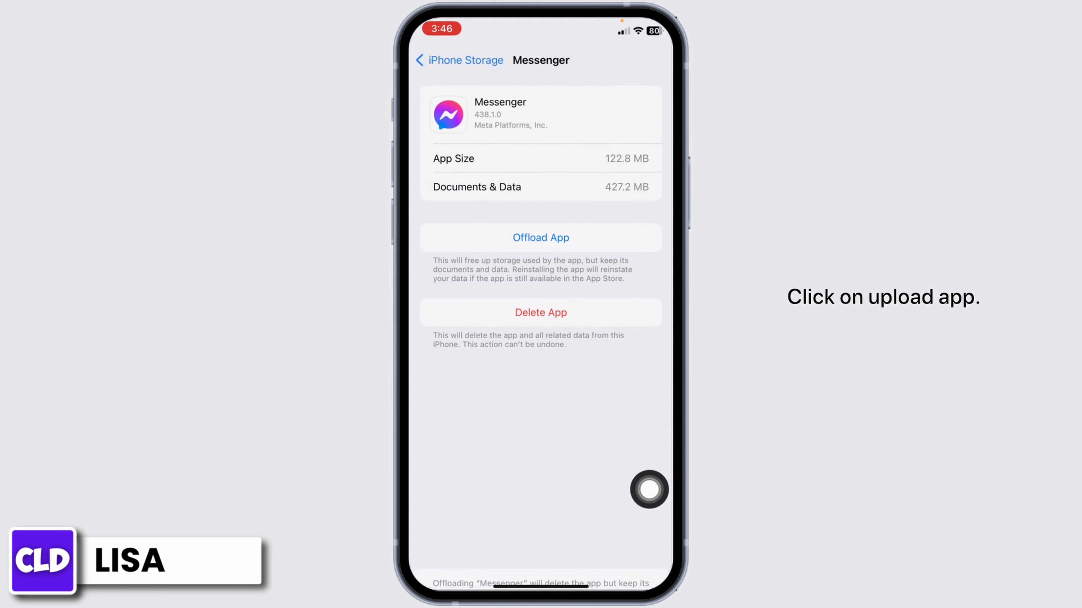
{"action": "left_click", "coordinate": [540, 237]}
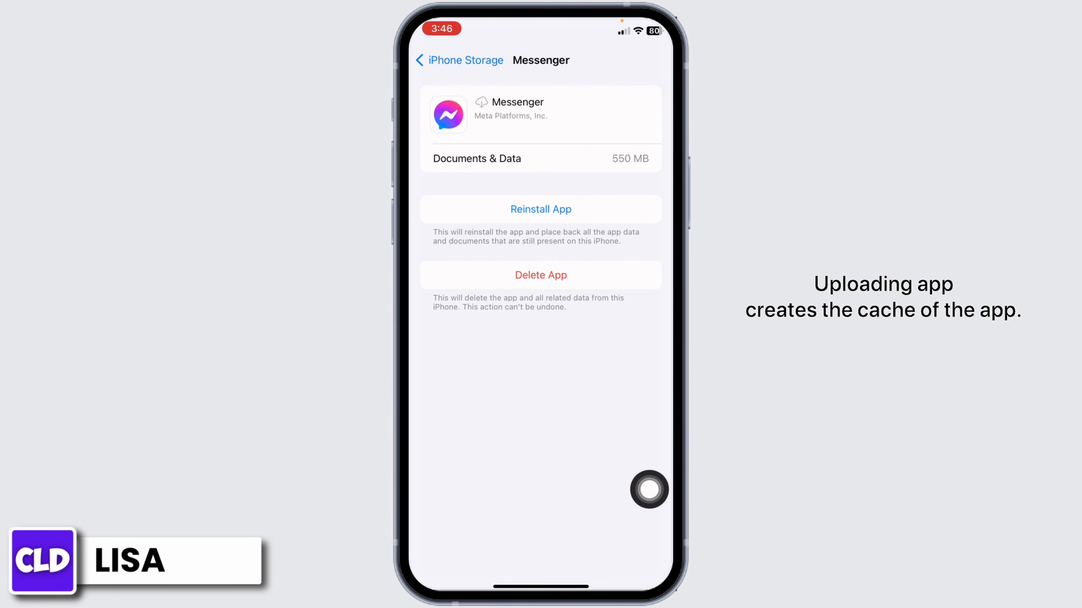
{"action": "mouse_move", "coordinate": [649, 310]}
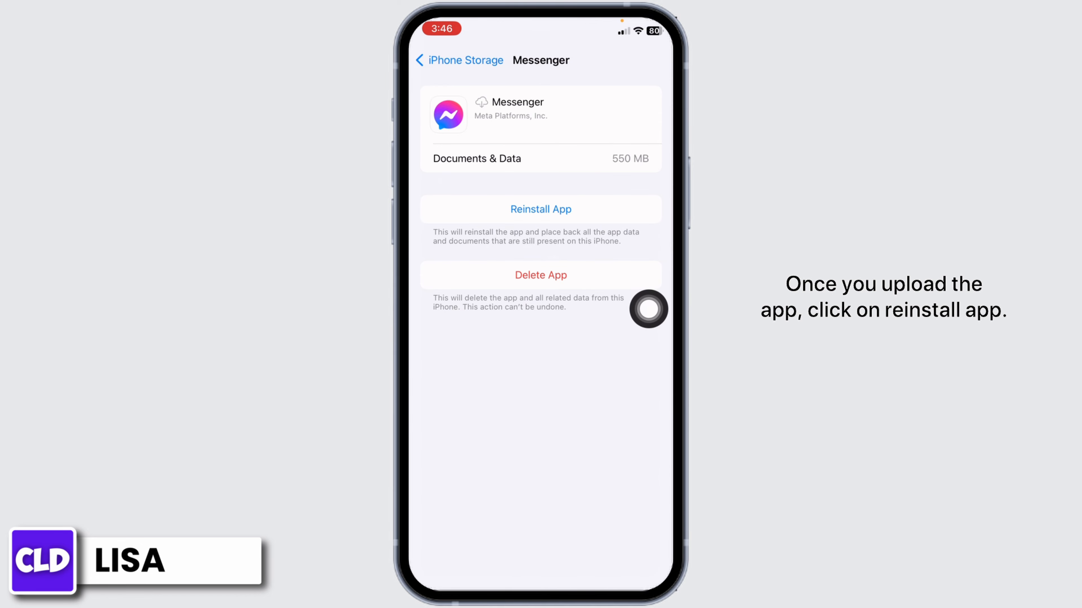
{"action": "left_click", "coordinate": [541, 209]}
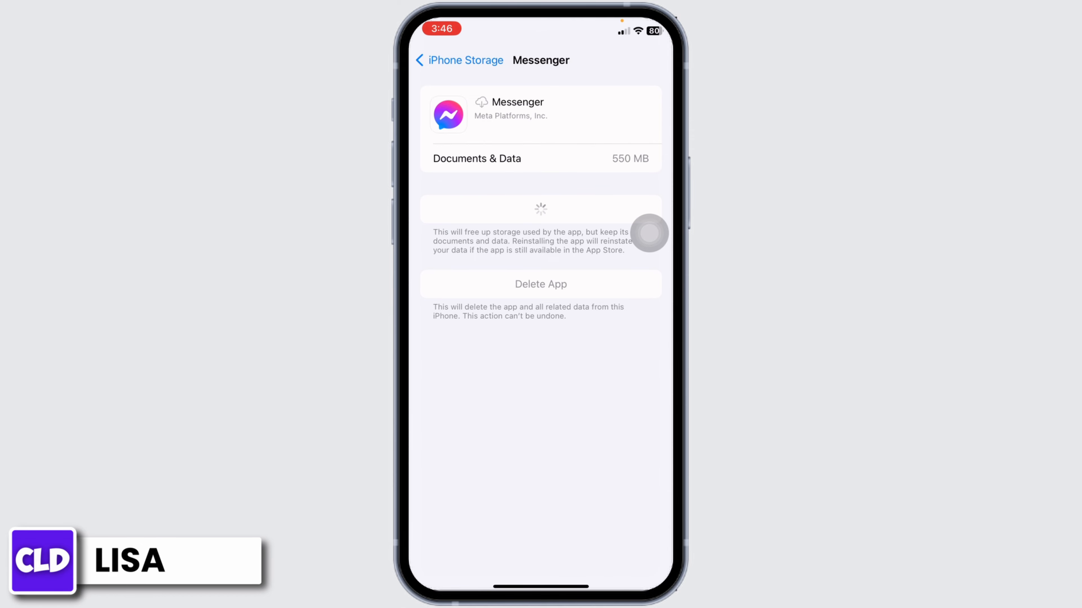
- Choose Reset Network Settings under General > Transfer or Reset iPhone, reaching the passcode prompt
{"action": "left_click", "coordinate": [459, 61]}
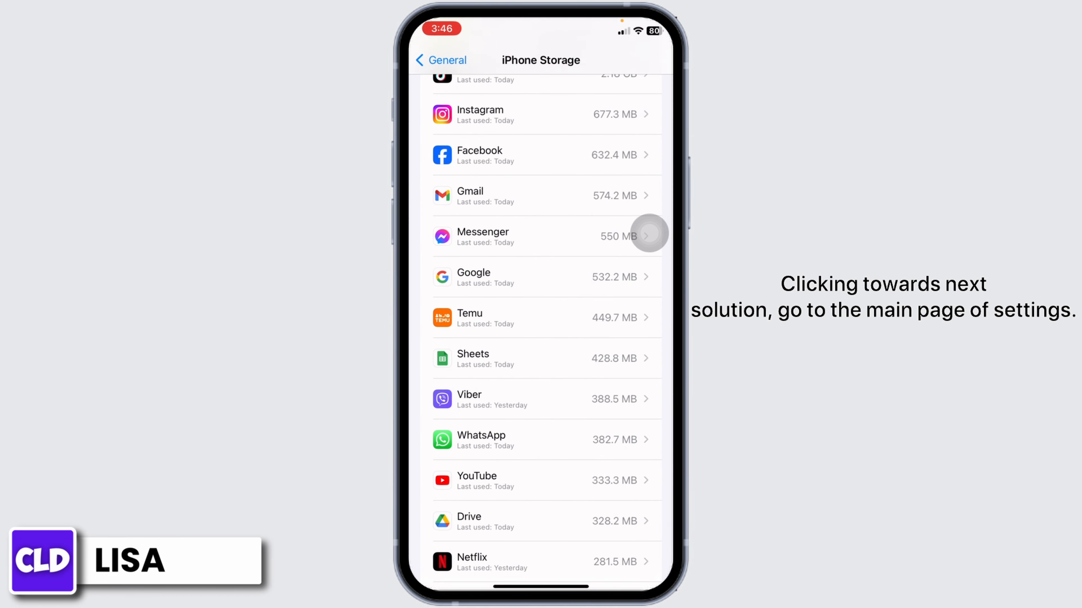
{"action": "left_click", "coordinate": [441, 60]}
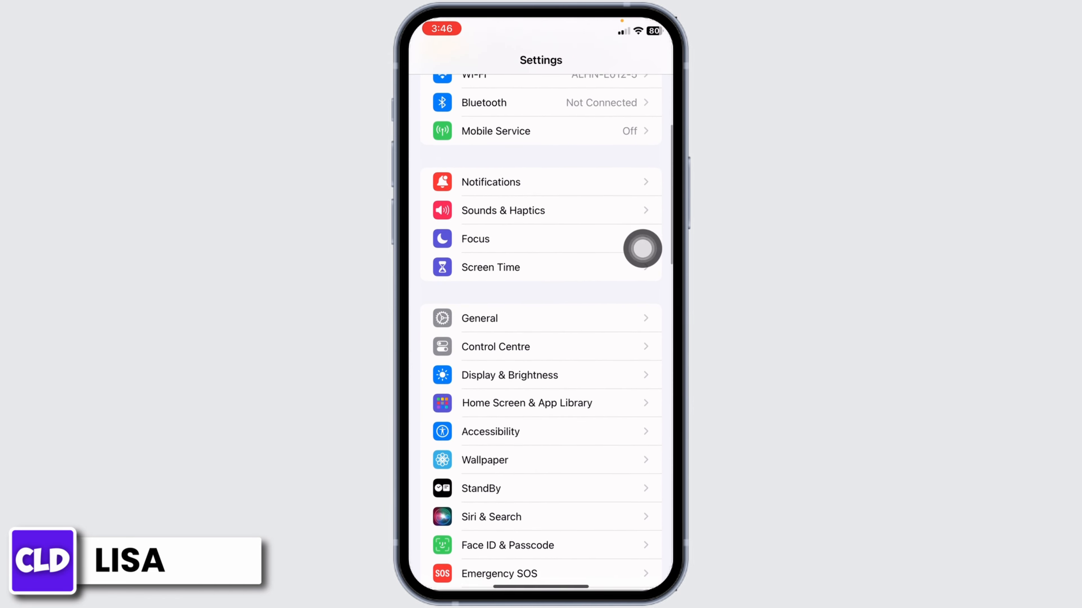
{"action": "left_click", "coordinate": [479, 317]}
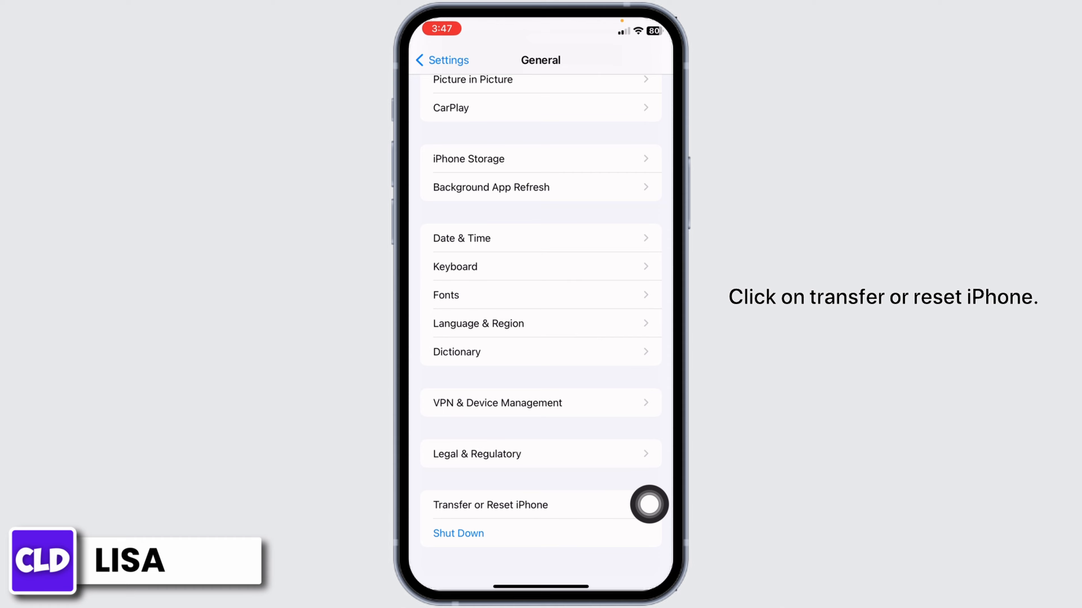
{"action": "left_click", "coordinate": [489, 504]}
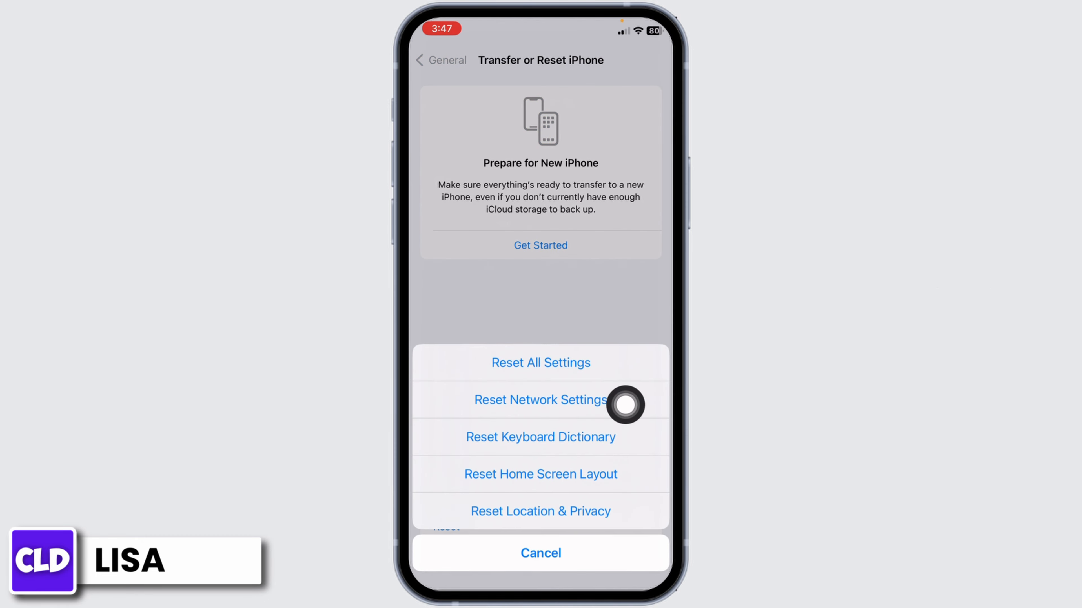
{"action": "left_click", "coordinate": [540, 399]}
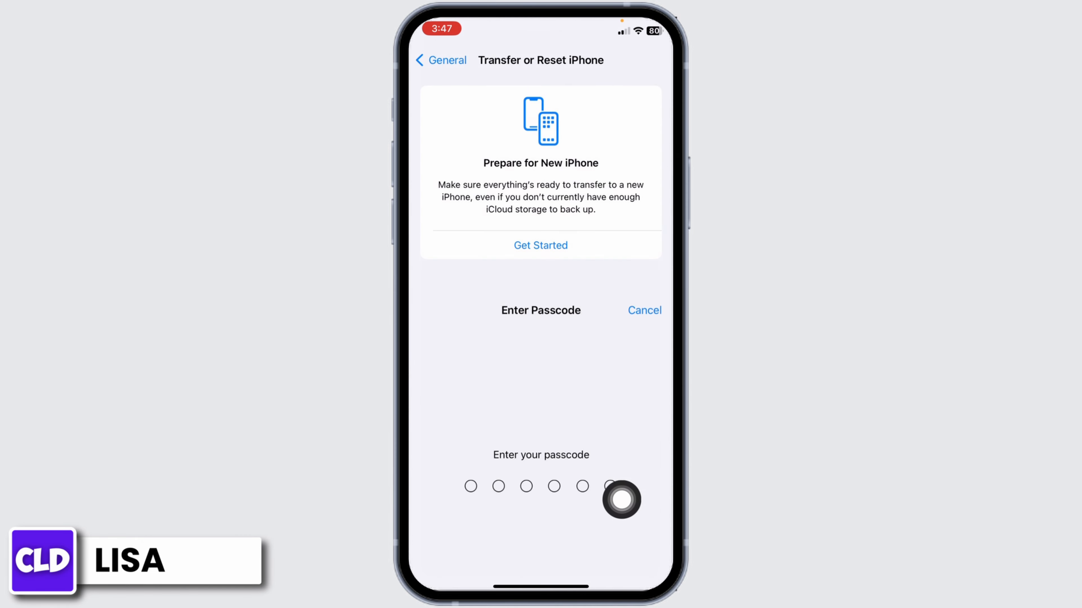